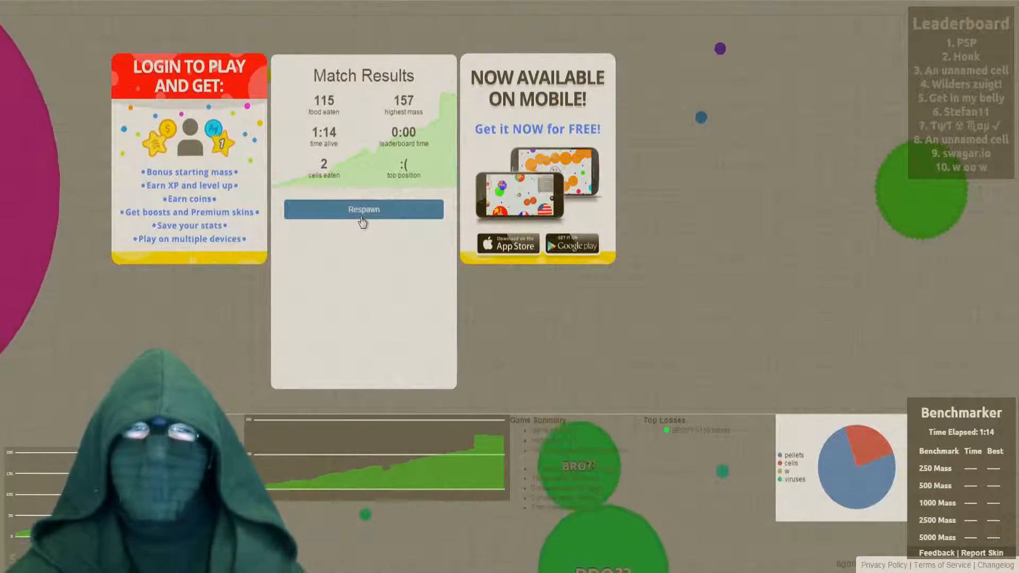
# Step: Respawn as a new cell from the Match Results panel
pyautogui.click(362, 209)
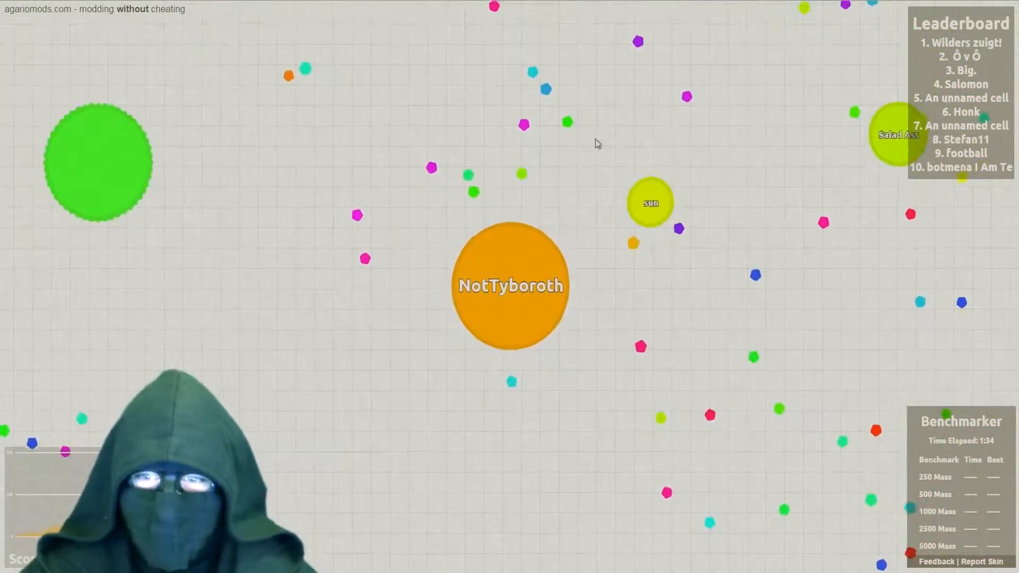
# Step: Split NotTyboroth into two halves while continuing to collect pellets
pyautogui.press('space')
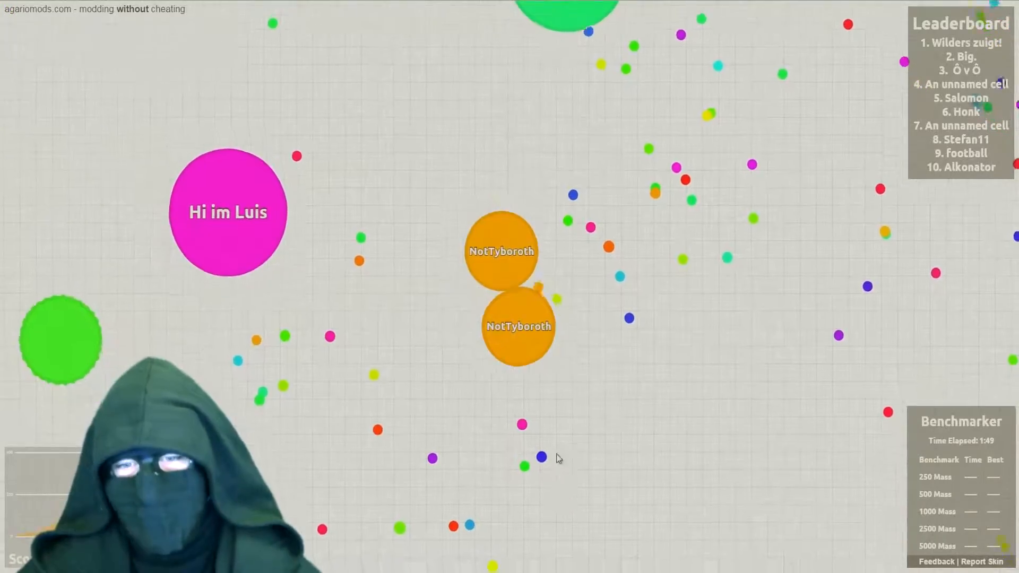
pyautogui.moveTo(745, 200)
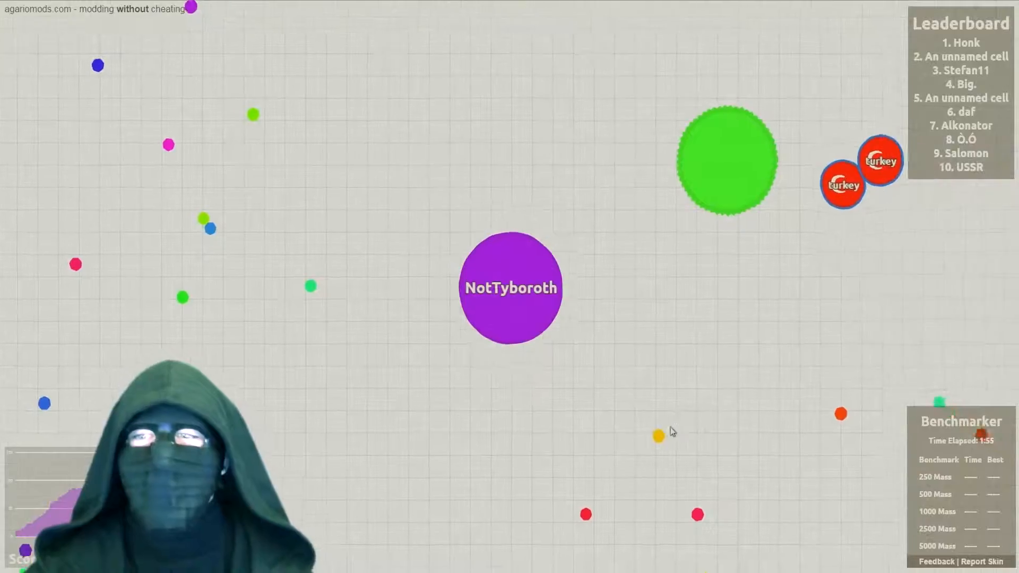
pyautogui.moveTo(387, 209)
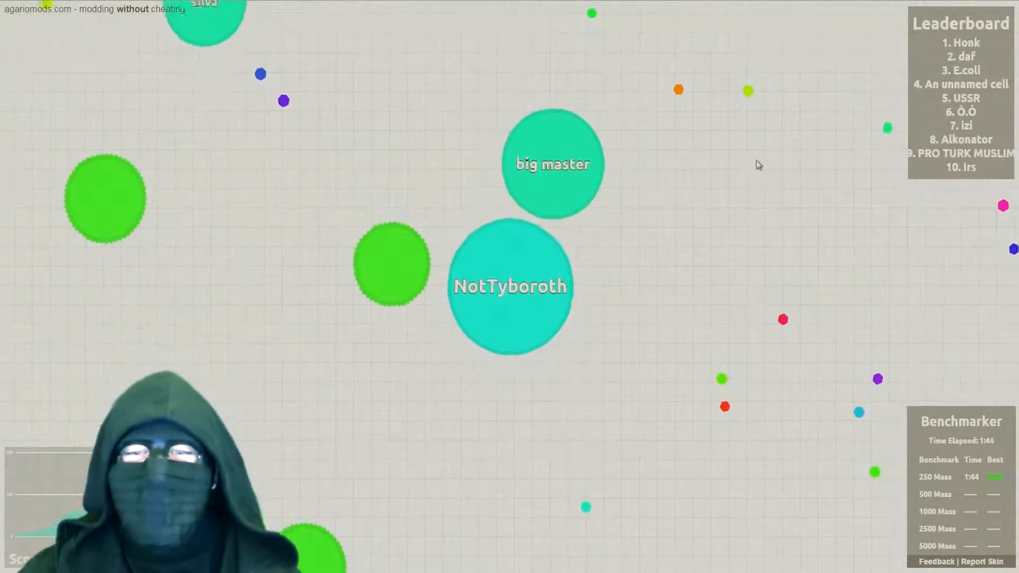
pyautogui.moveTo(637, 17)
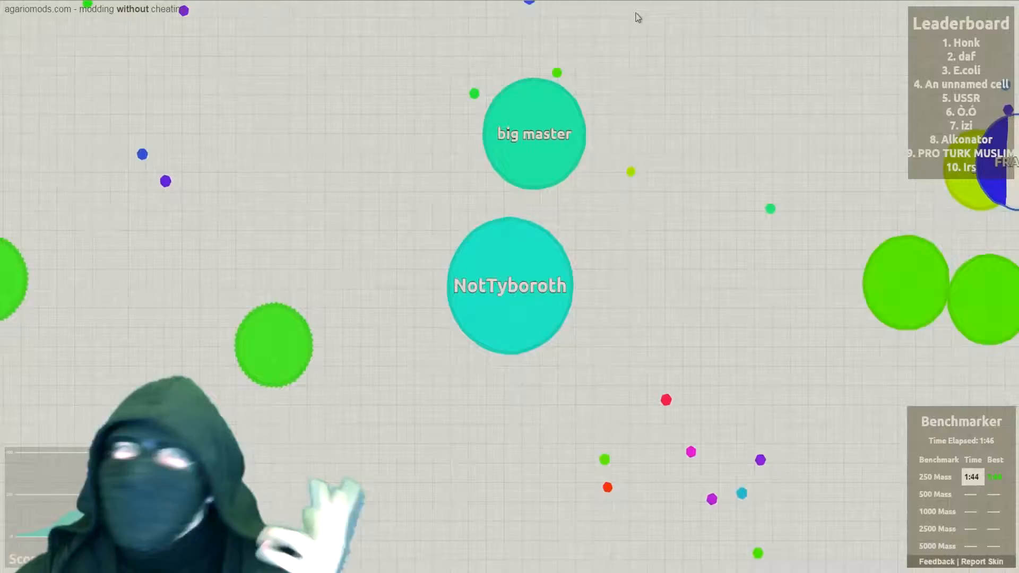